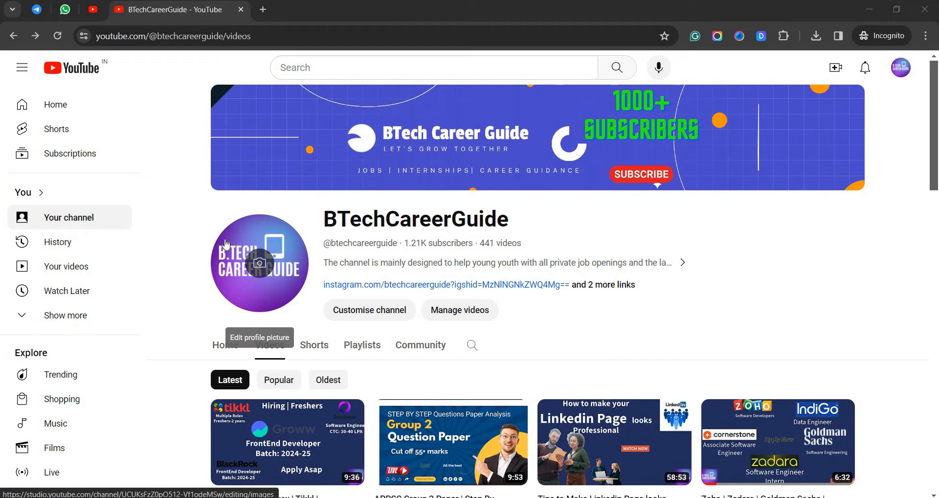
pyautogui.moveTo(226, 352)
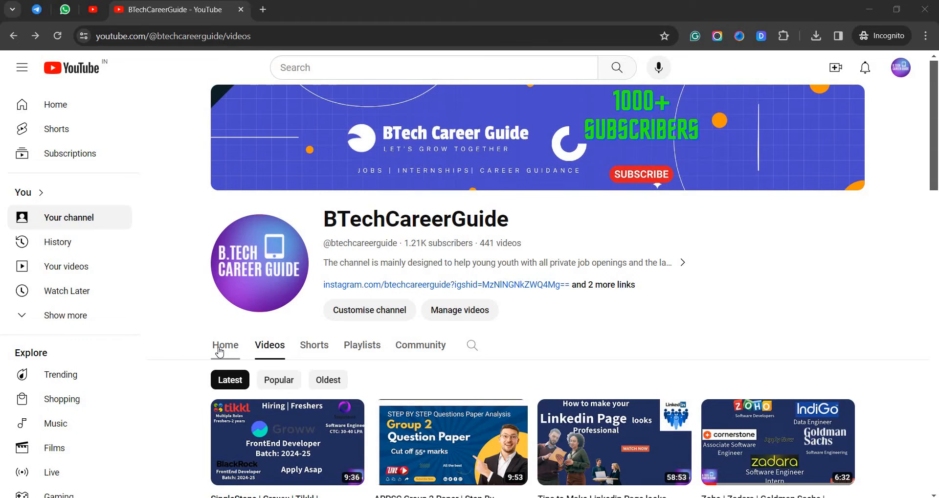
# Scroll down through the IBM Expression of Interest email's welcome text, then back up slightly
pyautogui.scroll(-3)
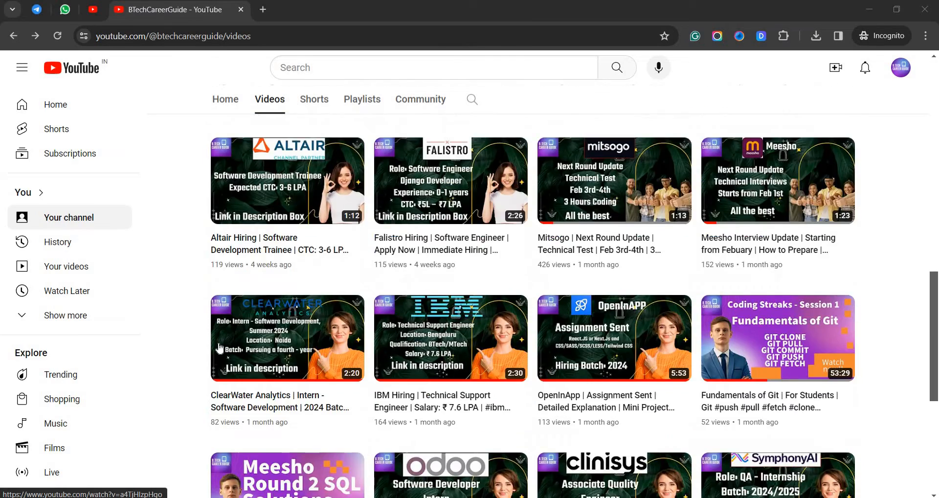
pyautogui.scroll(-3)
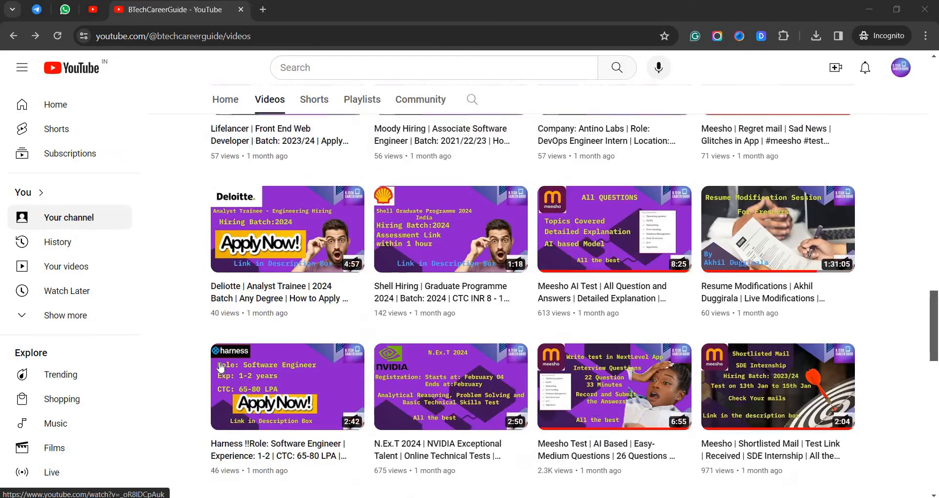
pyautogui.scroll(-3)
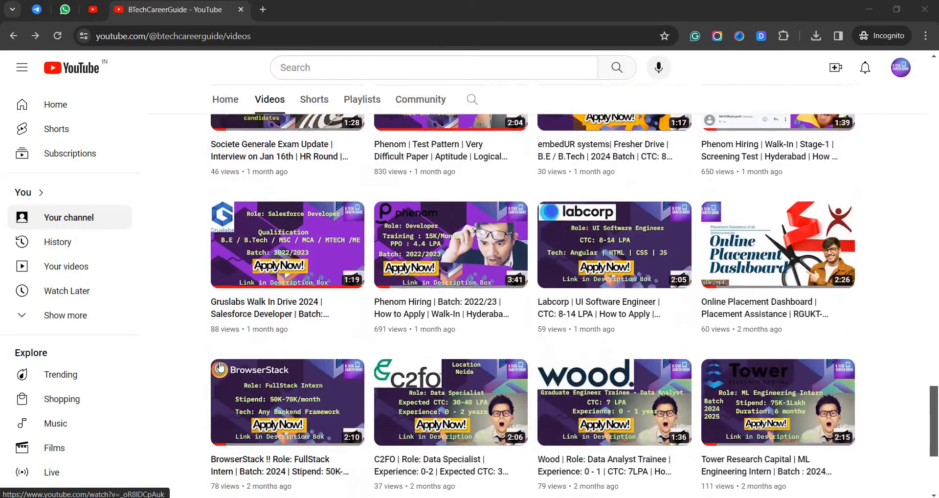
pyautogui.scroll(-3)
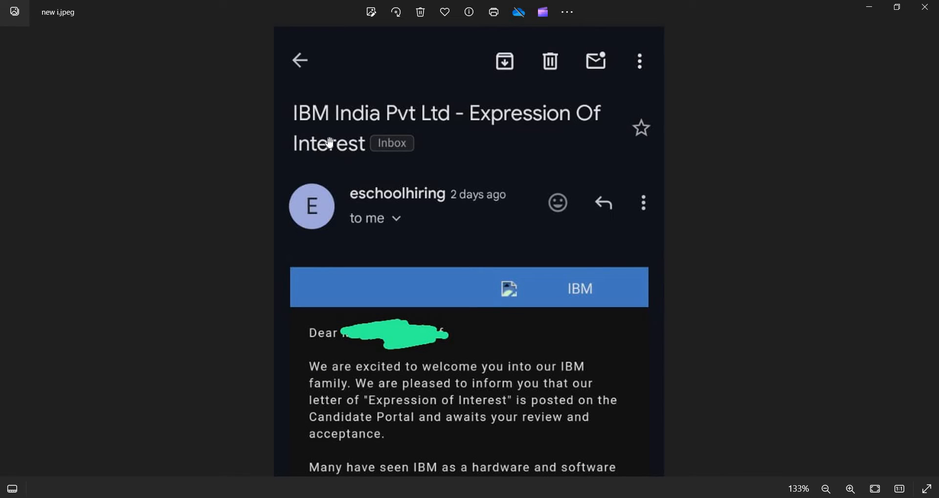
pyautogui.moveTo(294, 111)
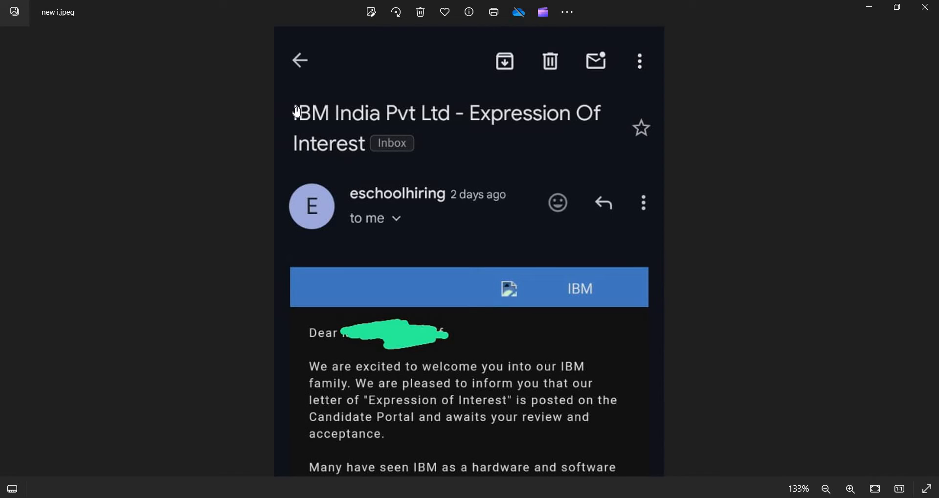
pyautogui.moveTo(615, 123)
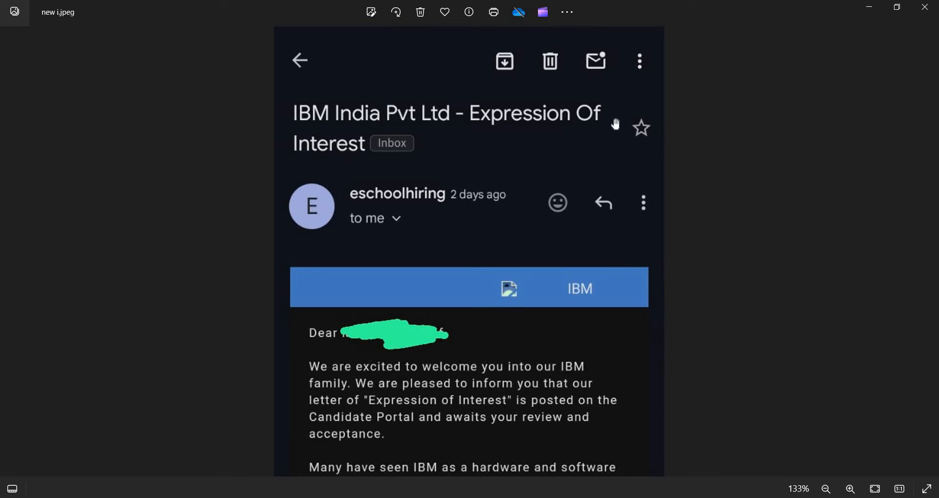
pyautogui.scroll(-3)
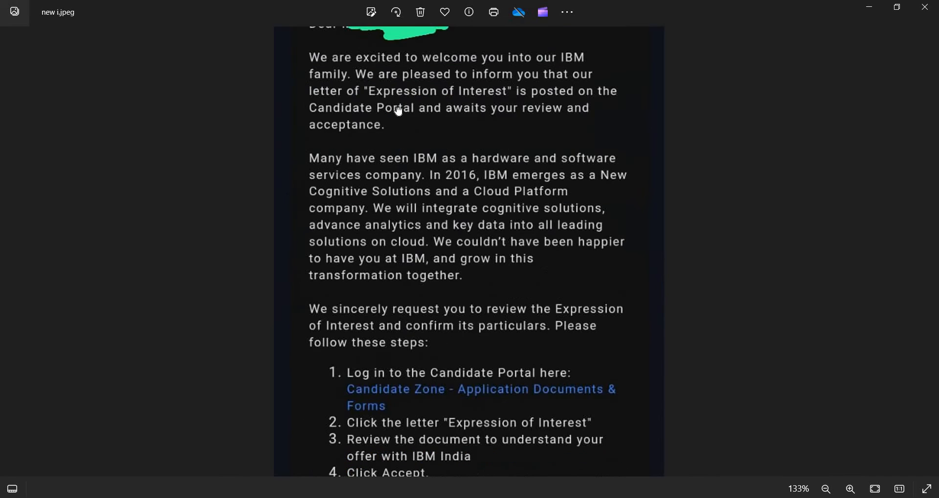
pyautogui.scroll(3)
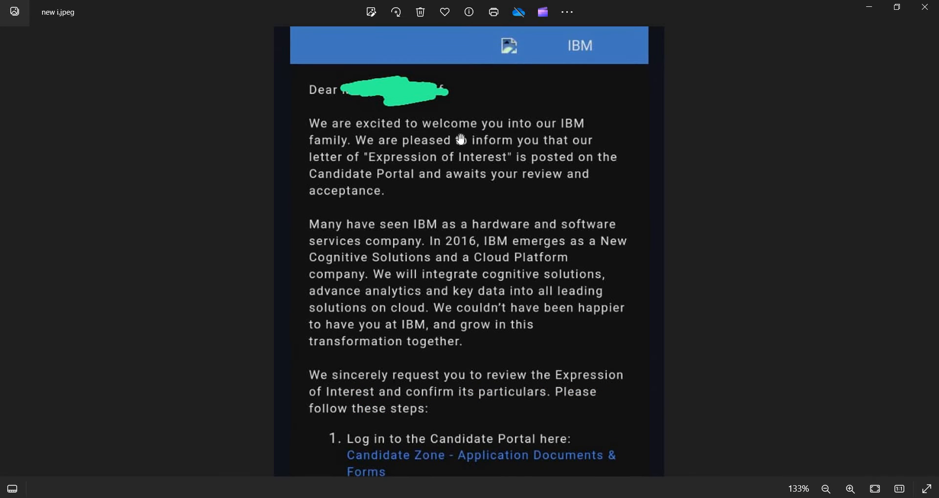
pyautogui.moveTo(328, 154)
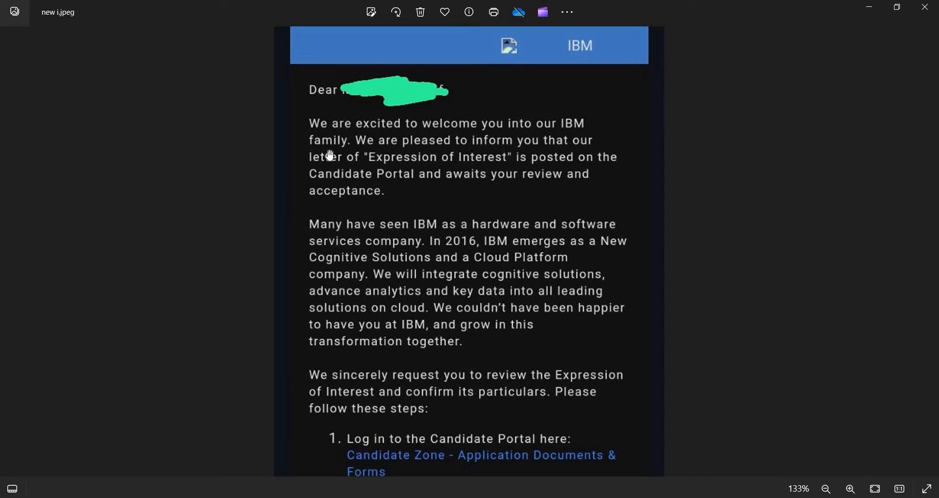
pyautogui.moveTo(523, 346)
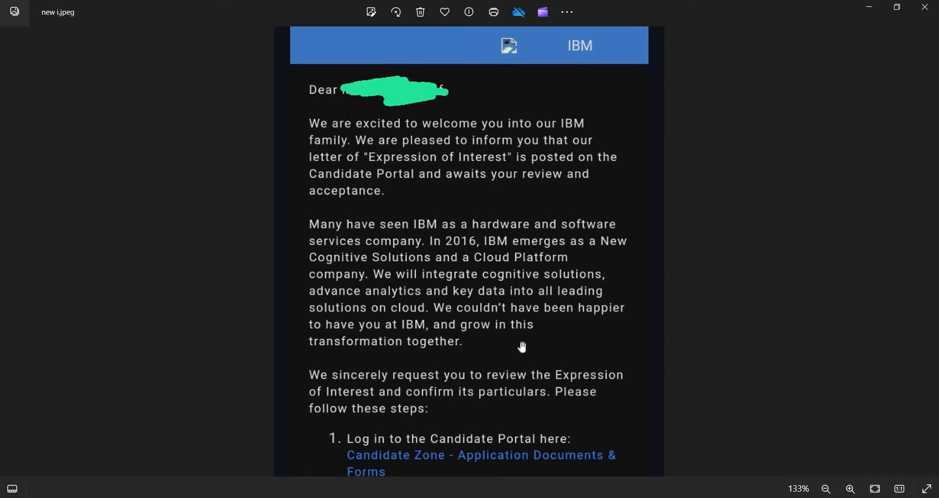
pyautogui.moveTo(420, 154)
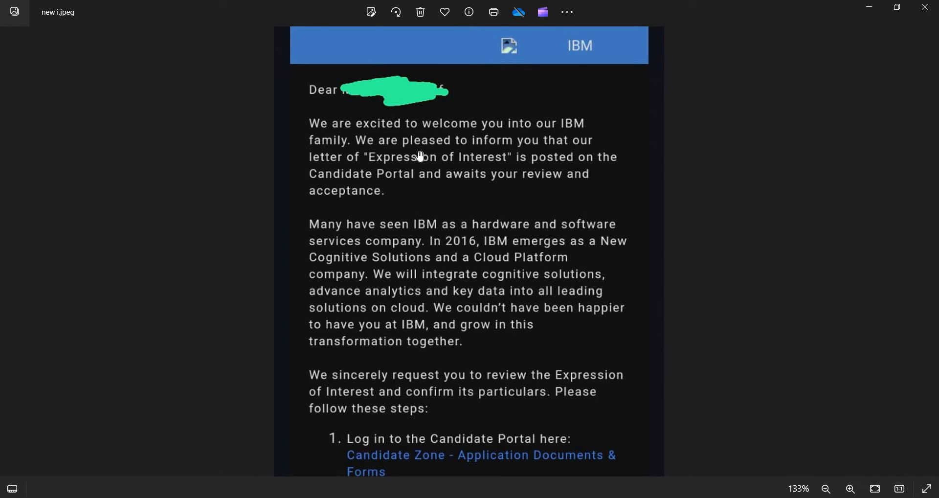
pyautogui.moveTo(385, 165)
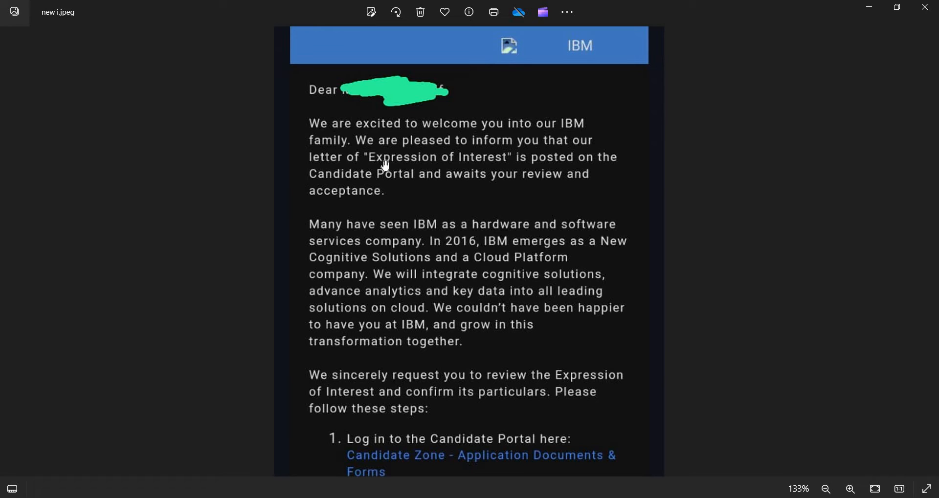
pyautogui.moveTo(598, 170)
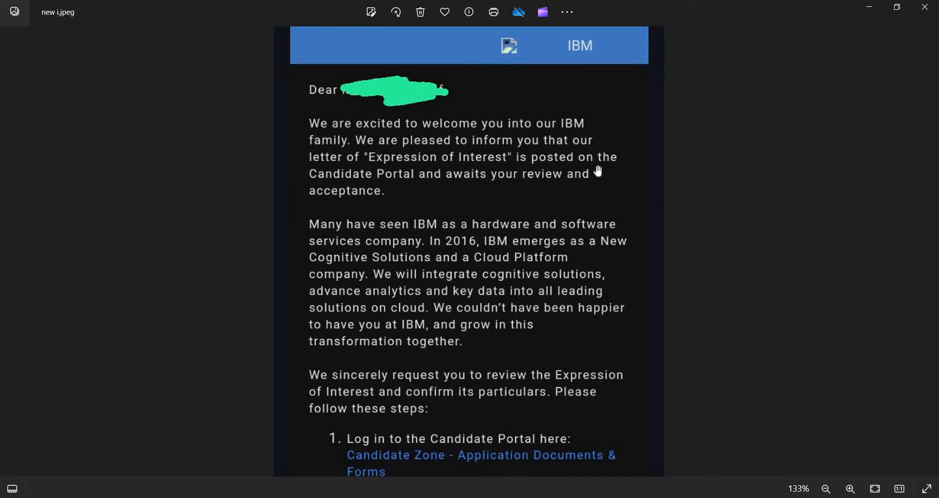
pyautogui.moveTo(449, 187)
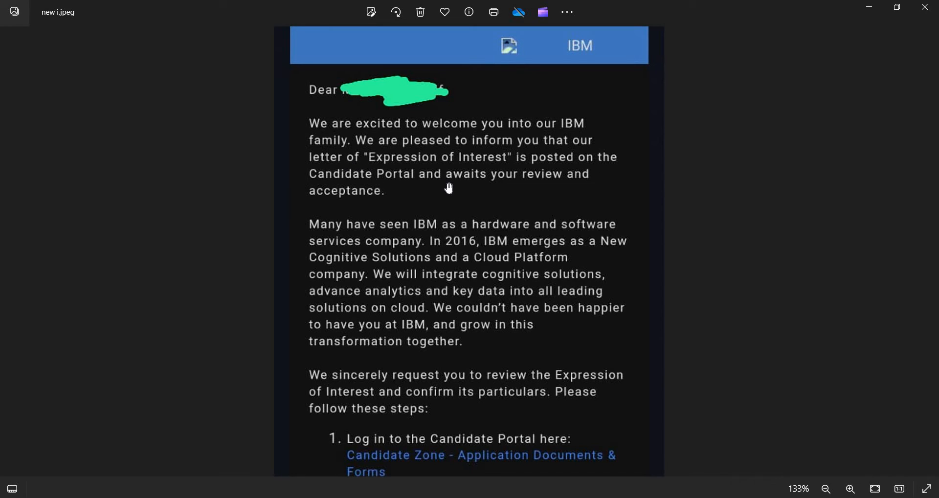
pyautogui.moveTo(382, 183)
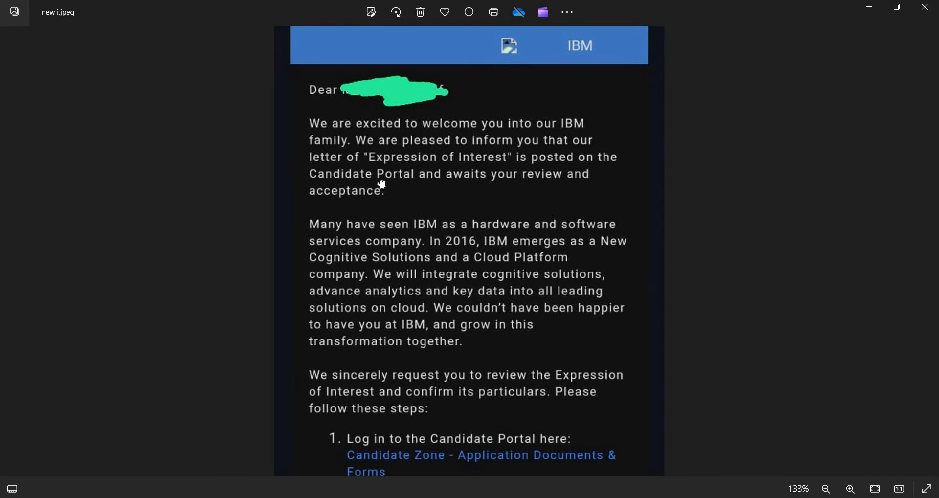
pyautogui.scroll(-3)
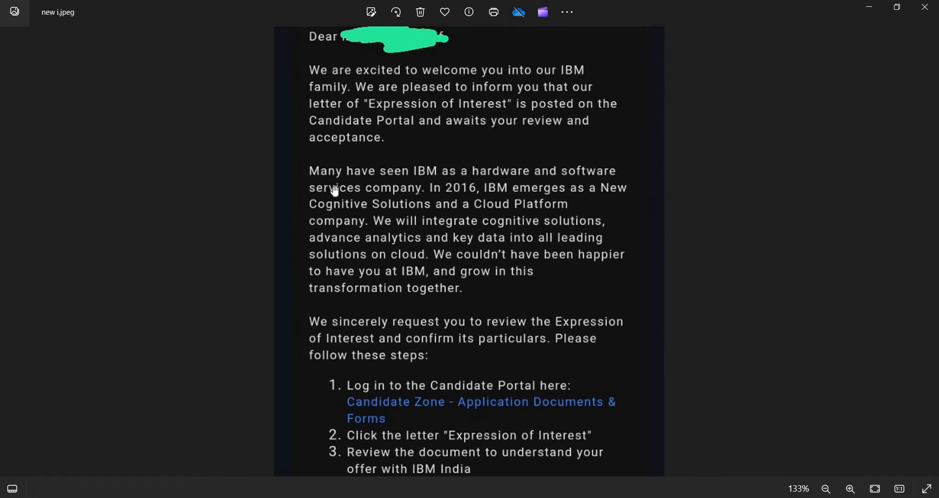
pyautogui.moveTo(360, 184)
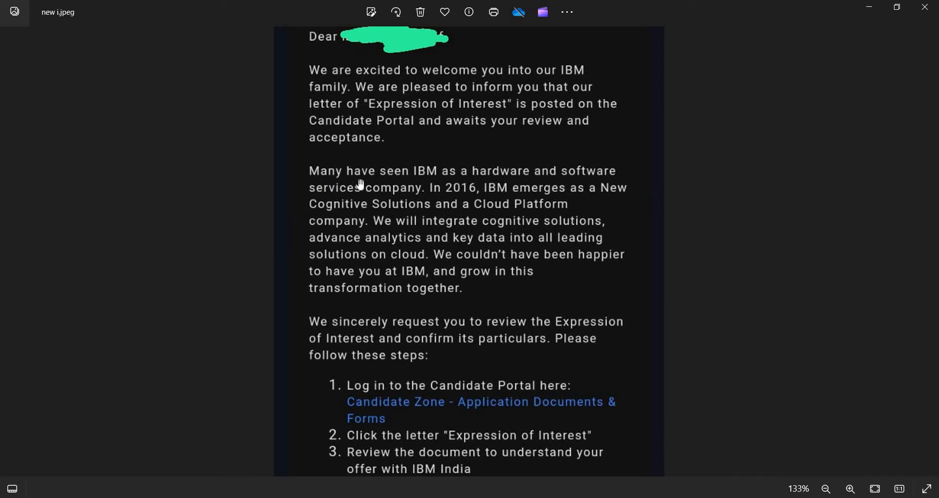
pyautogui.moveTo(344, 207)
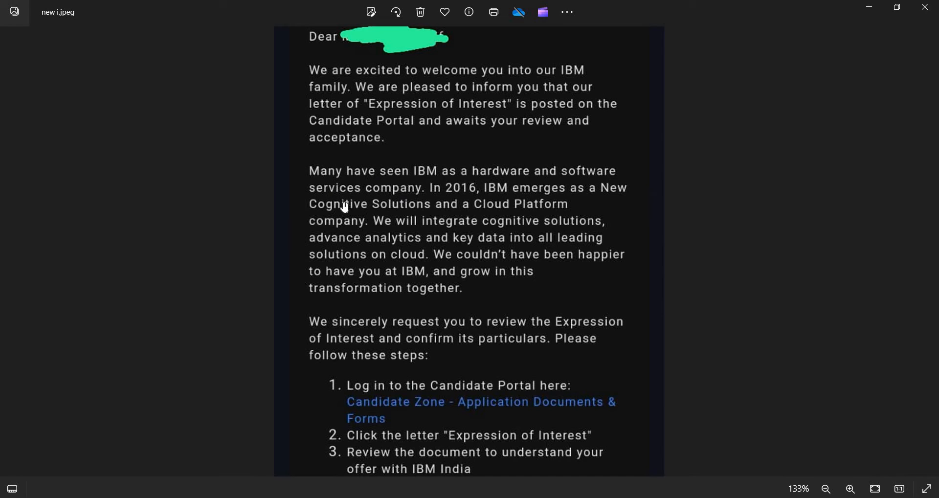
pyautogui.moveTo(475, 203)
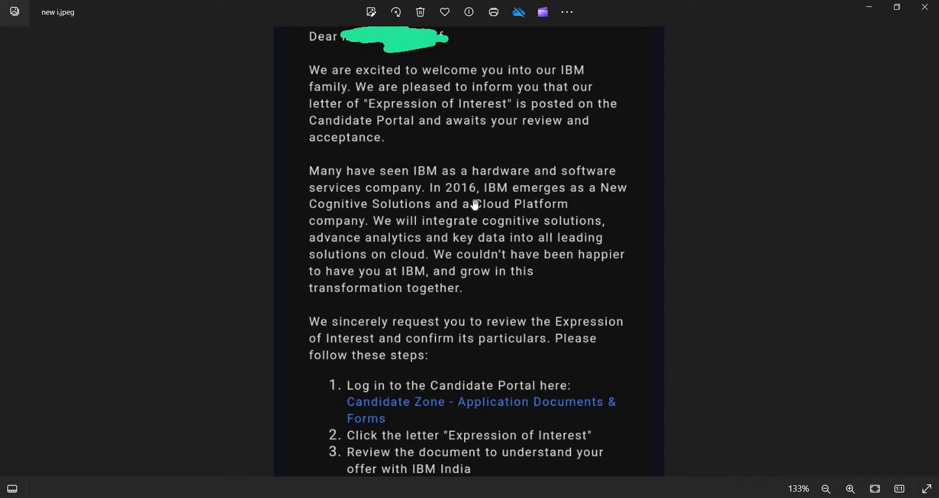
pyautogui.moveTo(460, 220)
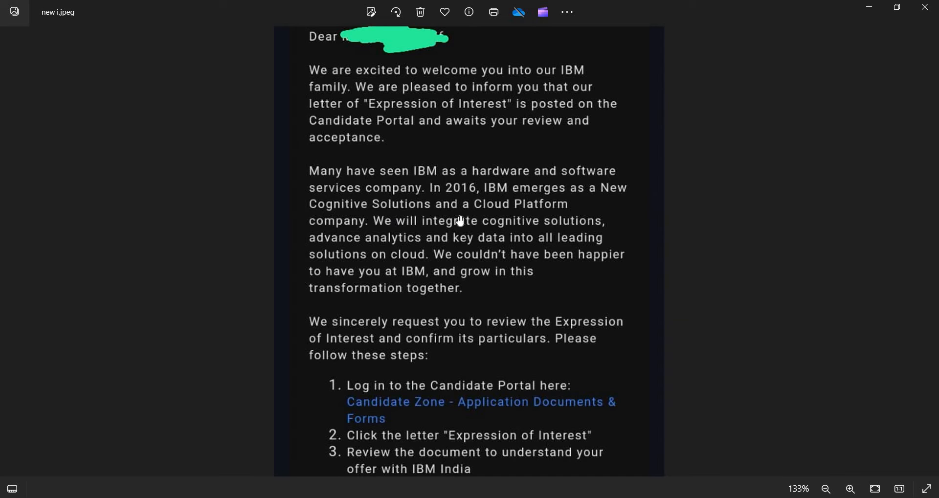
pyautogui.moveTo(396, 228)
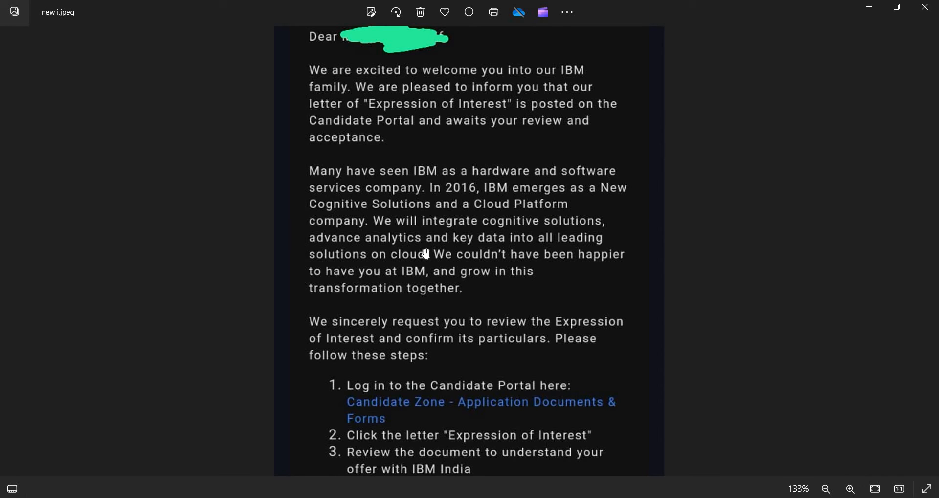
pyautogui.moveTo(529, 263)
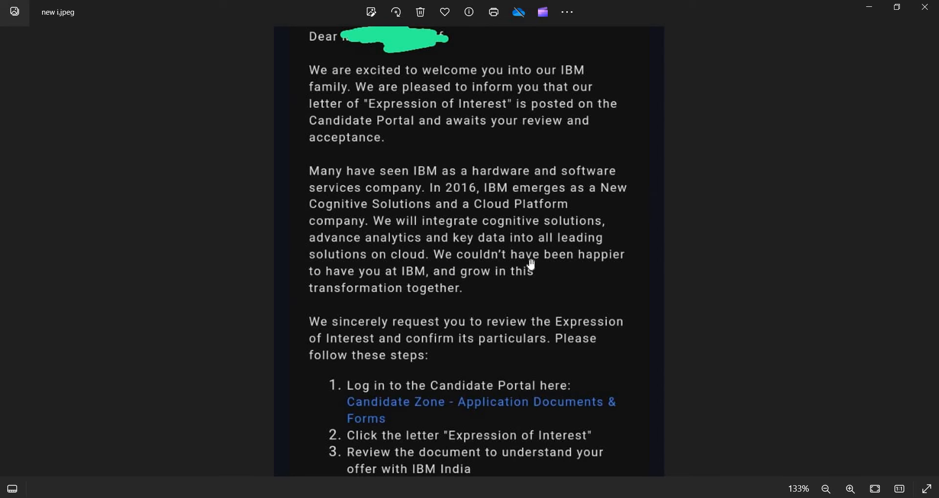
pyautogui.moveTo(446, 282)
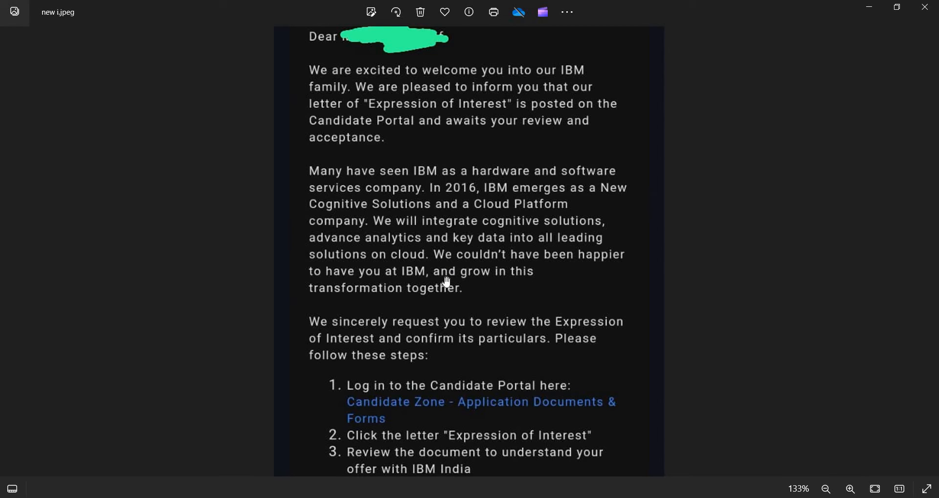
# Scroll down to reveal the acceptance steps through step 4, 'Click Accept'
pyautogui.scroll(-3)
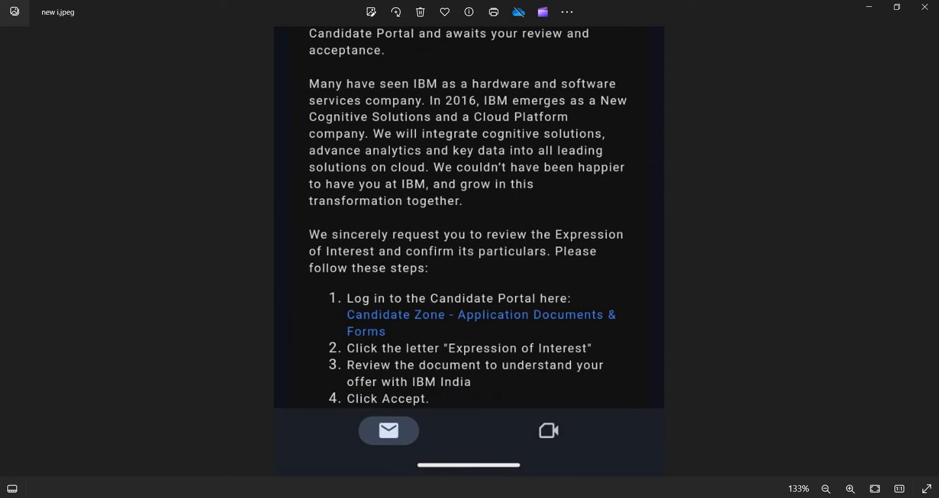
pyautogui.moveTo(301, 261)
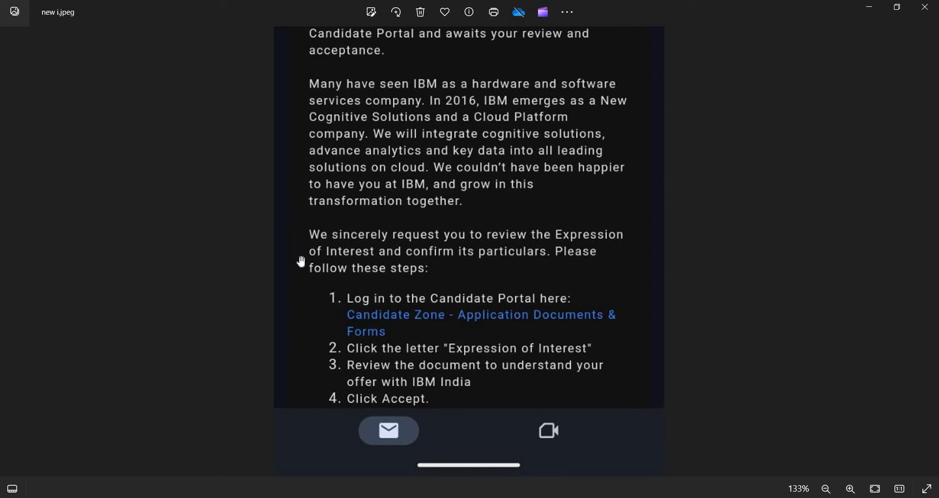
pyautogui.moveTo(568, 267)
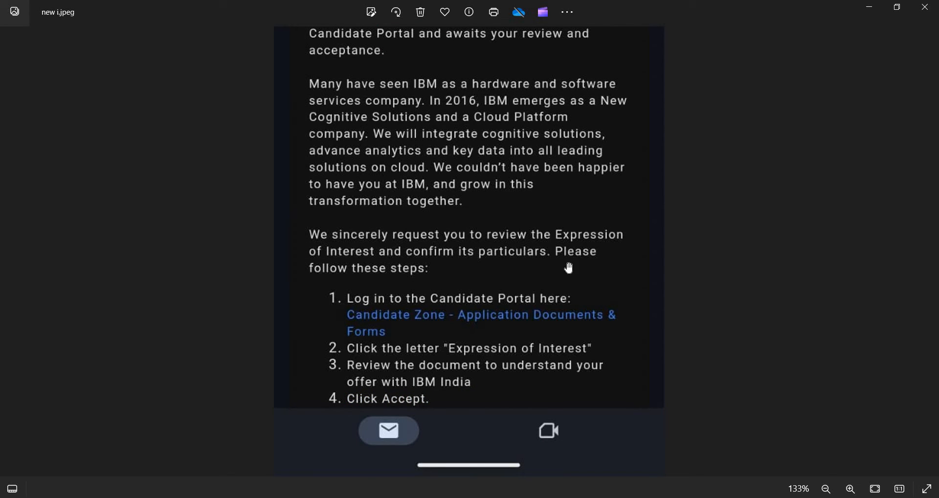
pyautogui.moveTo(438, 287)
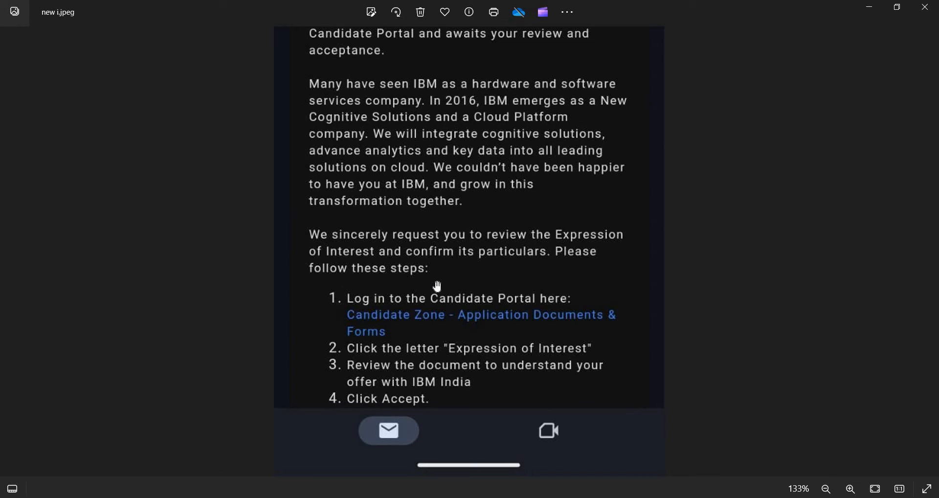
pyautogui.moveTo(430, 314)
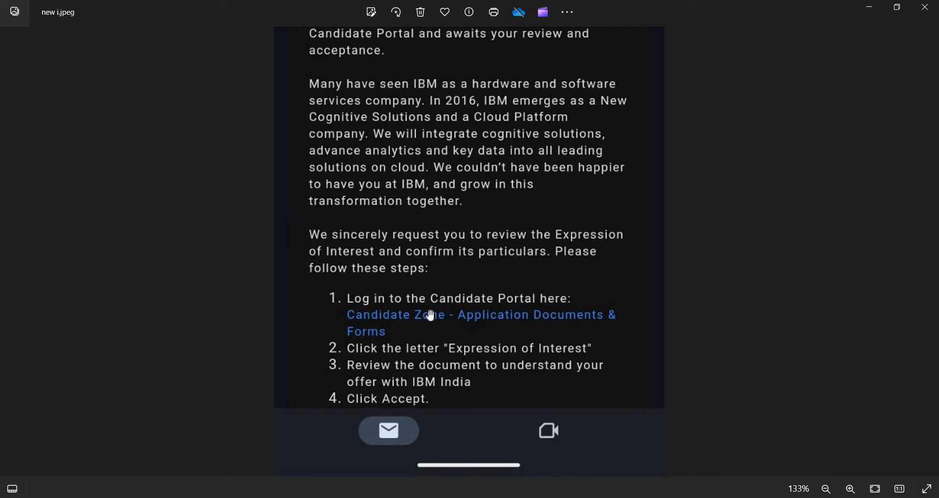
pyautogui.moveTo(406, 351)
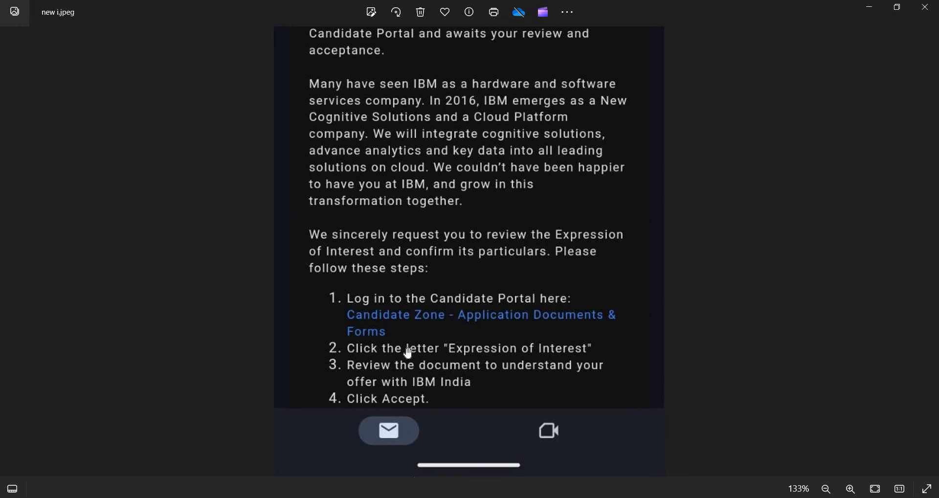
pyautogui.moveTo(491, 314)
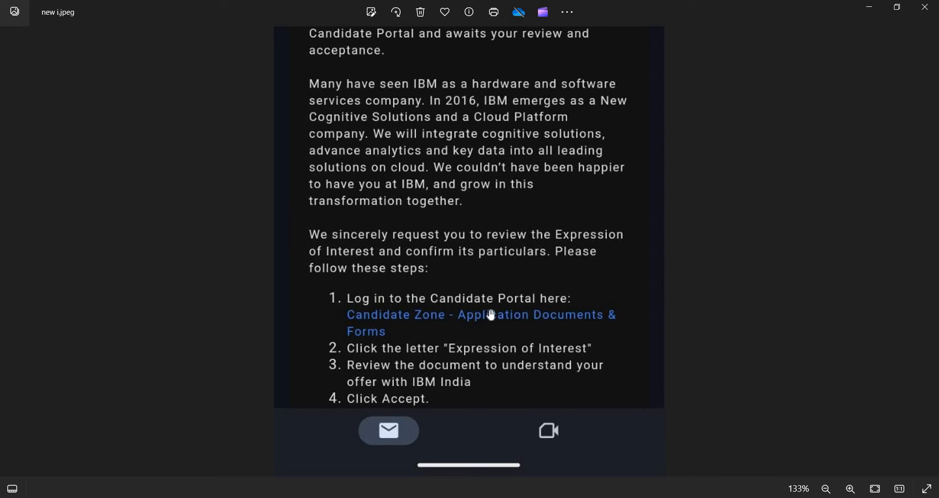
pyautogui.moveTo(459, 331)
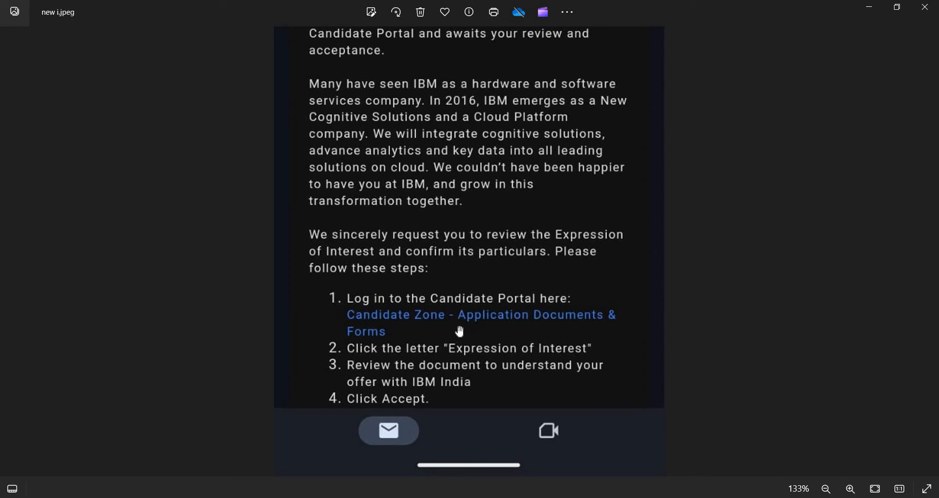
pyautogui.moveTo(441, 336)
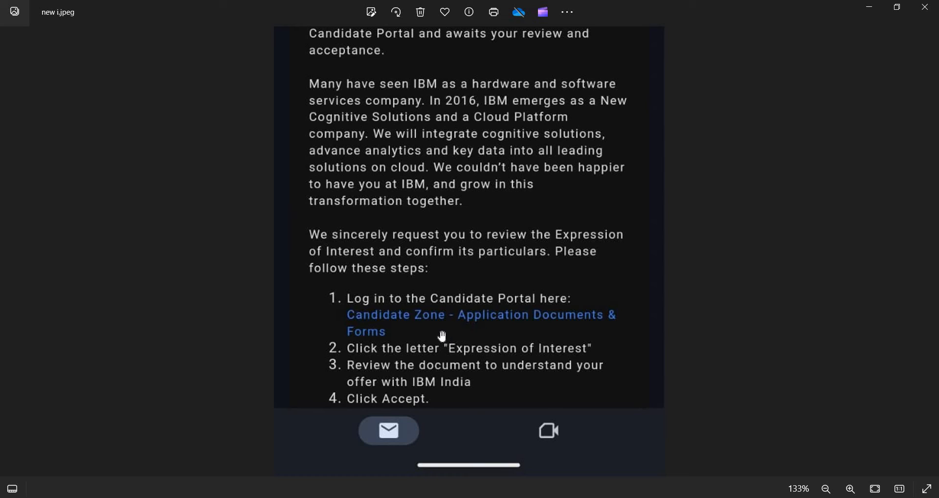
pyautogui.moveTo(419, 352)
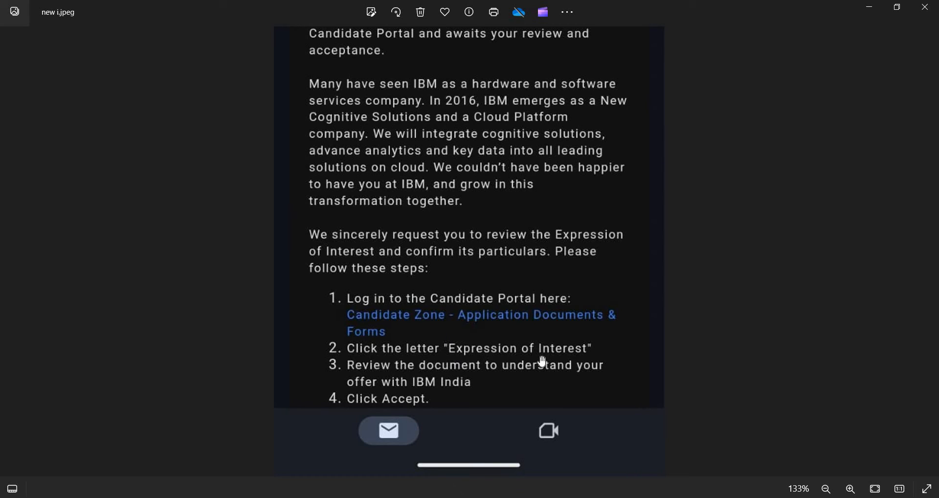
pyautogui.moveTo(440, 400)
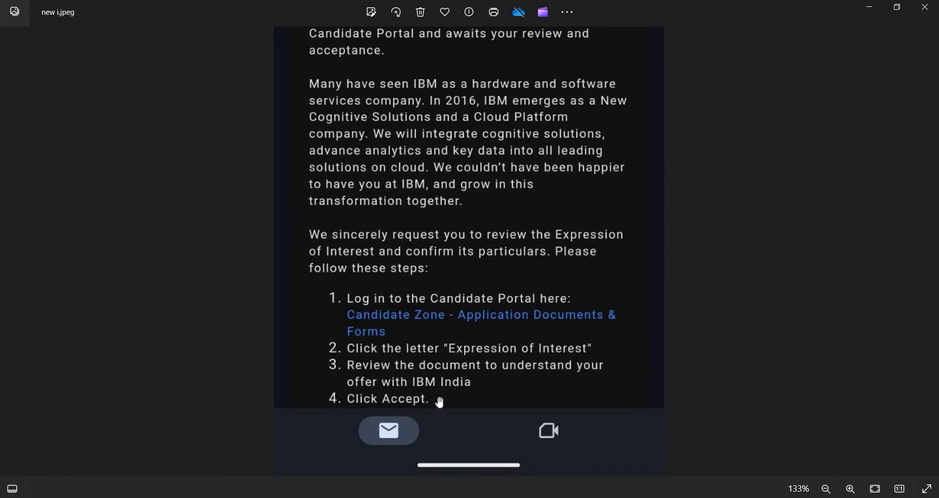
pyautogui.moveTo(456, 393)
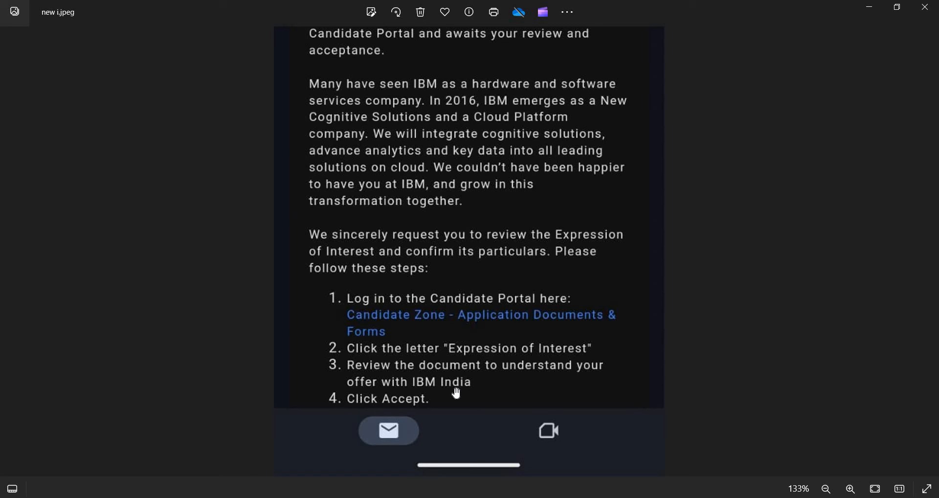
pyautogui.moveTo(451, 394)
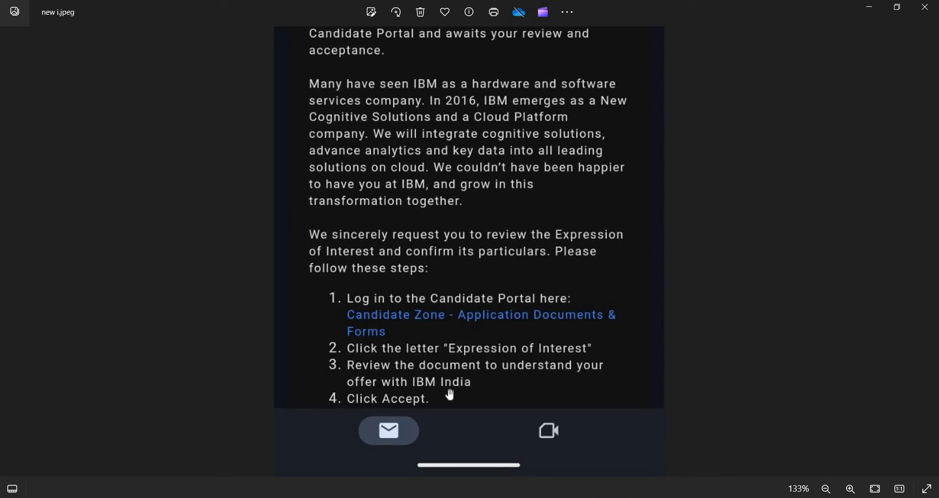
pyautogui.moveTo(505, 182)
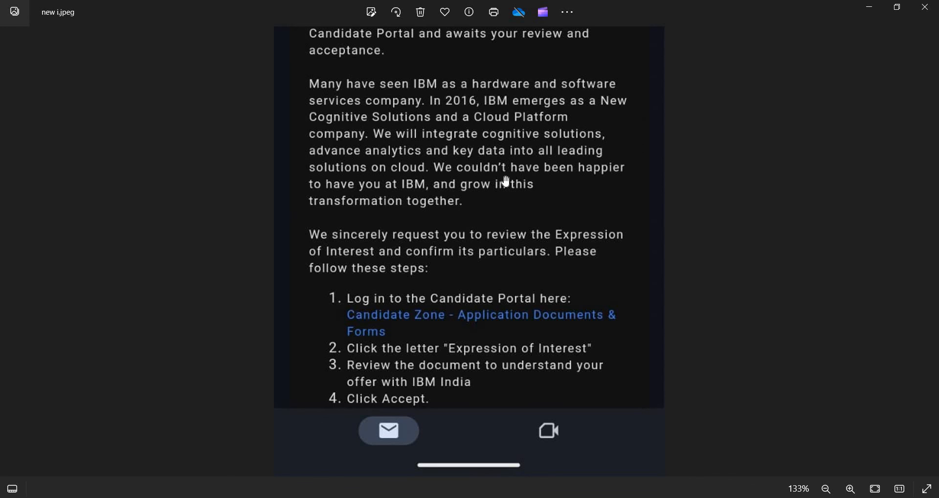
# Return to the top of the email image and zoom out to about 82%
pyautogui.scroll(3)
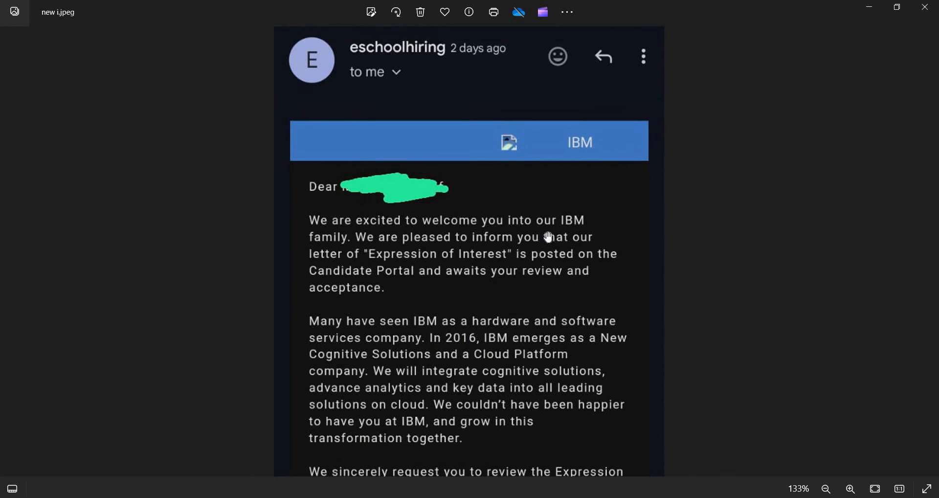
pyautogui.click(849, 489)
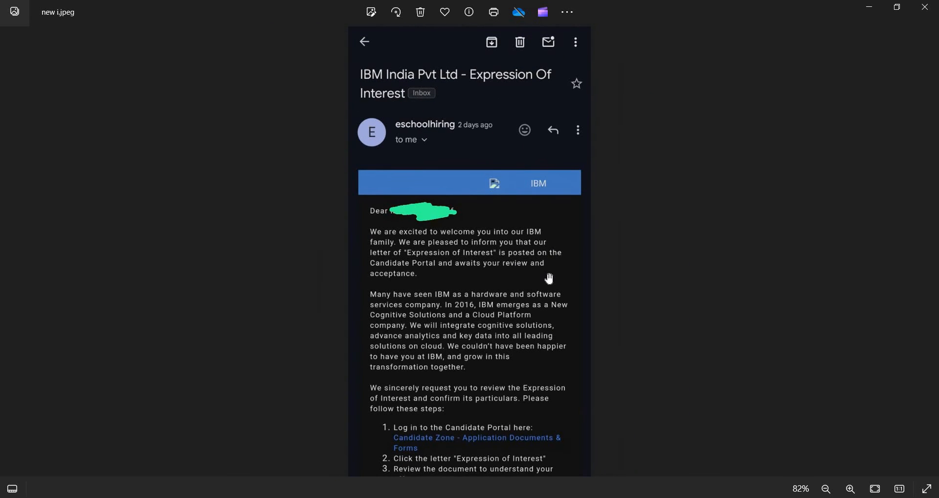
pyautogui.moveTo(344, 260)
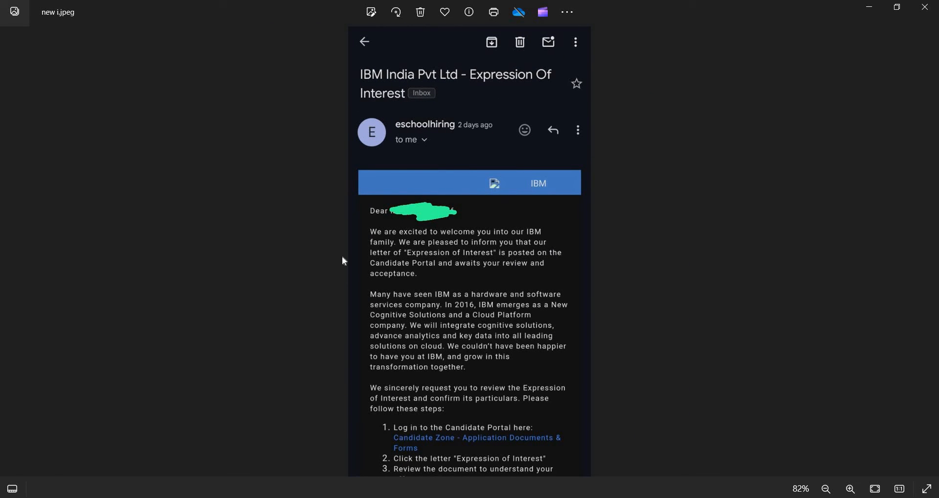